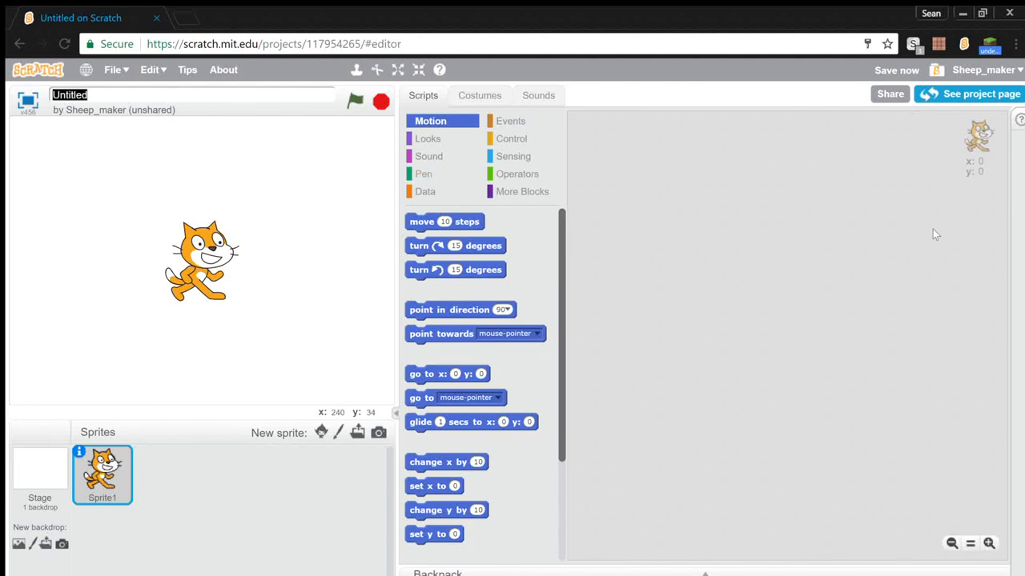
# - Replace the Untitled project name with 'Circle using pen :D'
pyautogui.write('Circle')
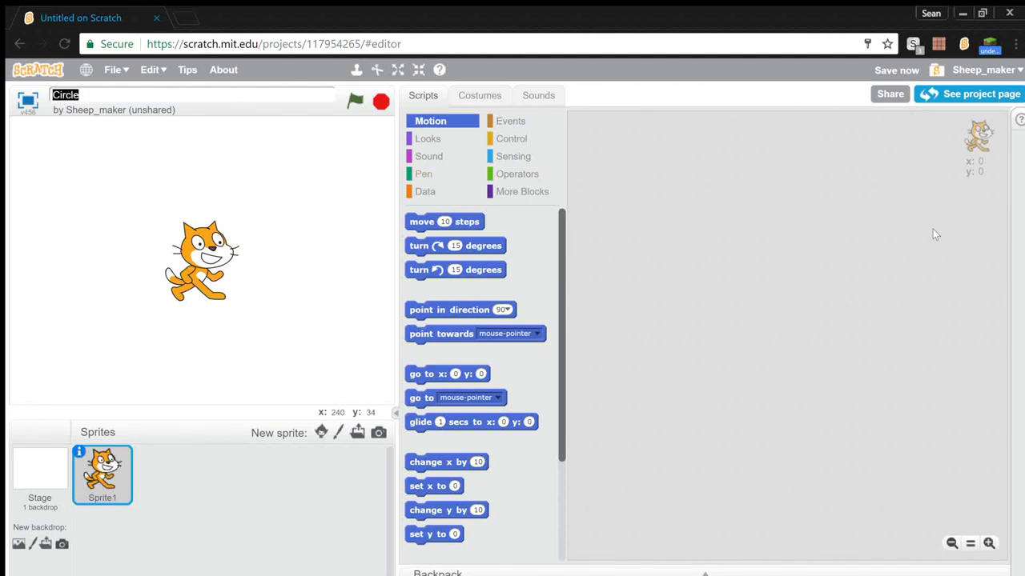
pyautogui.write('Circle using pen :D')
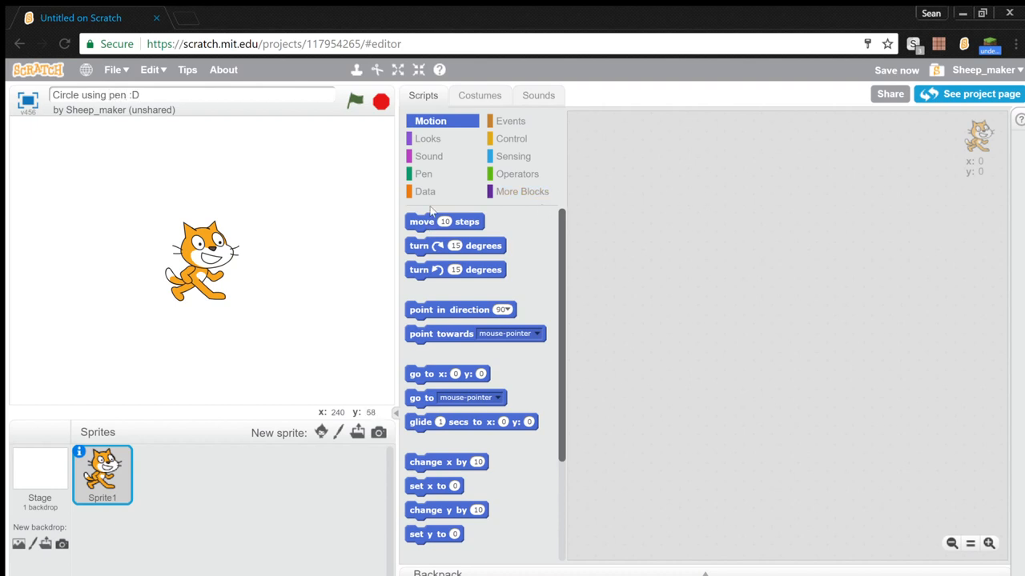
# - Hide the cat sprite and start the script with a 'when green flag clicked' block
pyautogui.rightClick(99, 476)
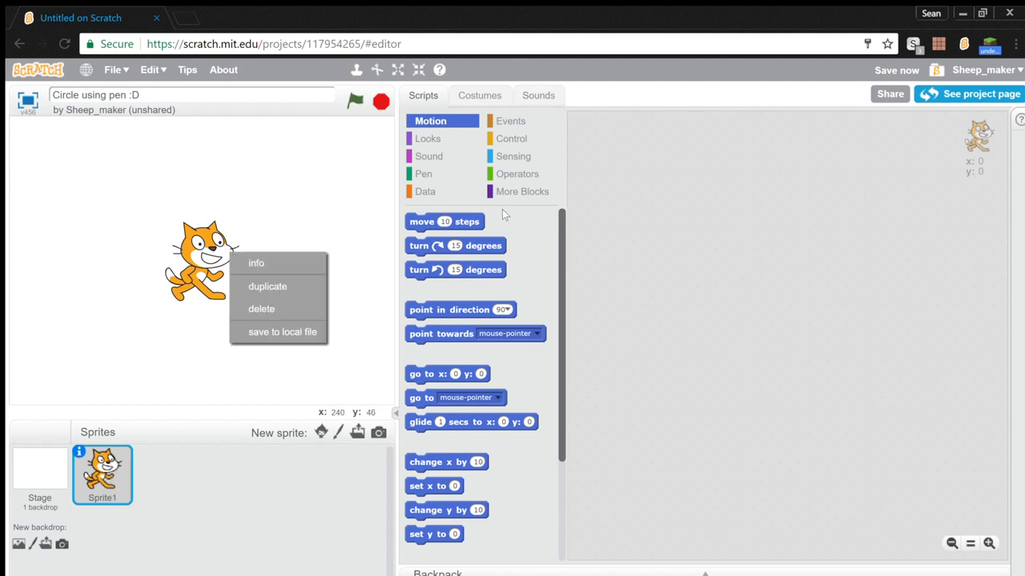
pyautogui.click(428, 139)
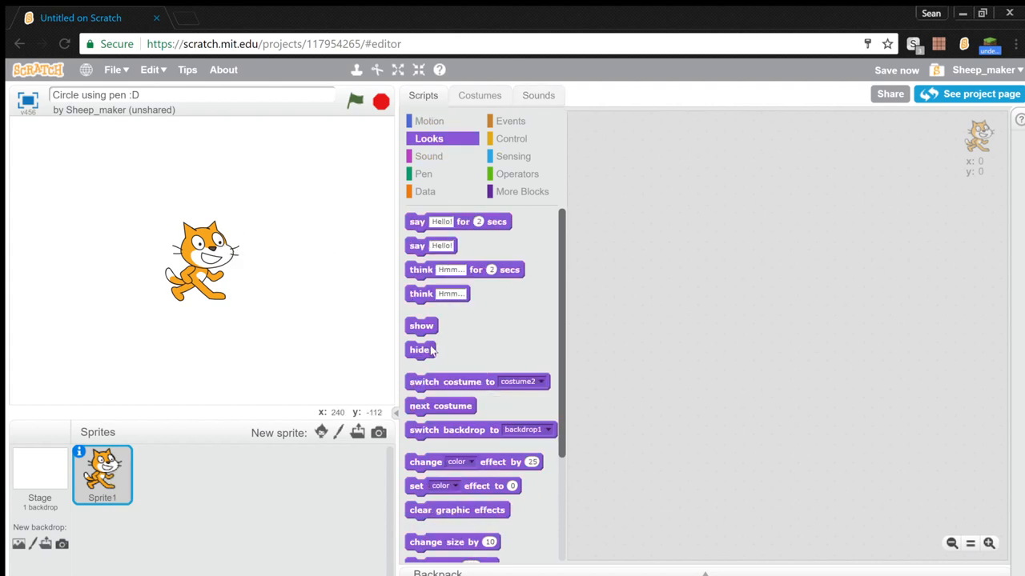
pyautogui.click(511, 120)
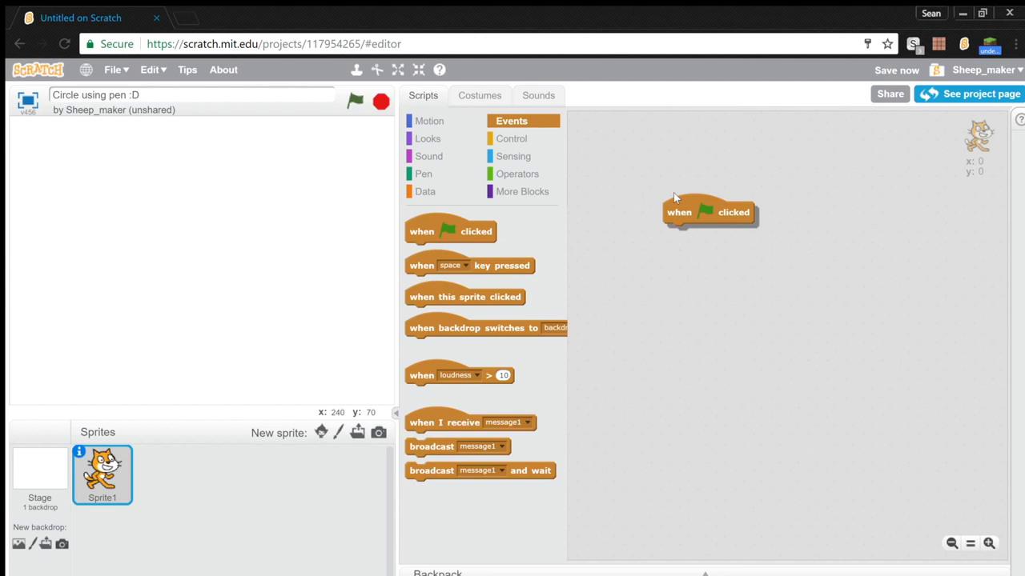
pyautogui.moveTo(708, 212); pyautogui.dragTo(622, 137)
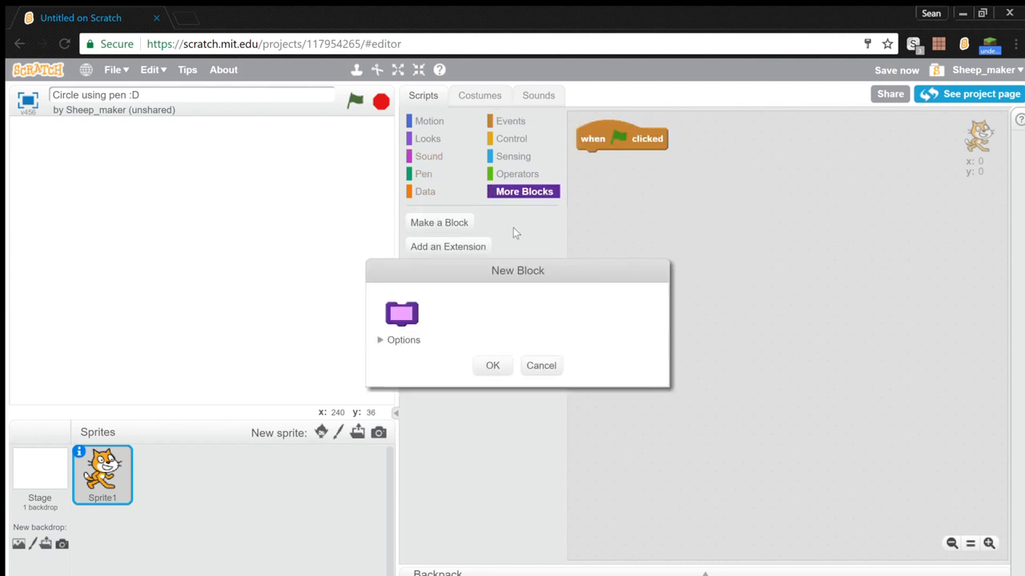
# - Define the 'make a fun circle' block without screen refresh, with x, y and radius inputs
pyautogui.click(403, 340)
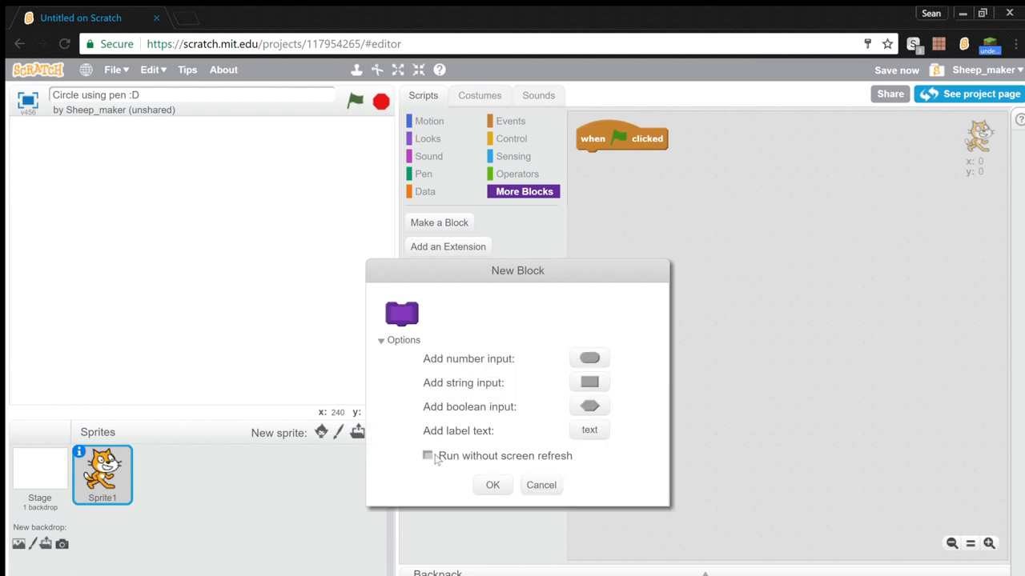
pyautogui.click(427, 457)
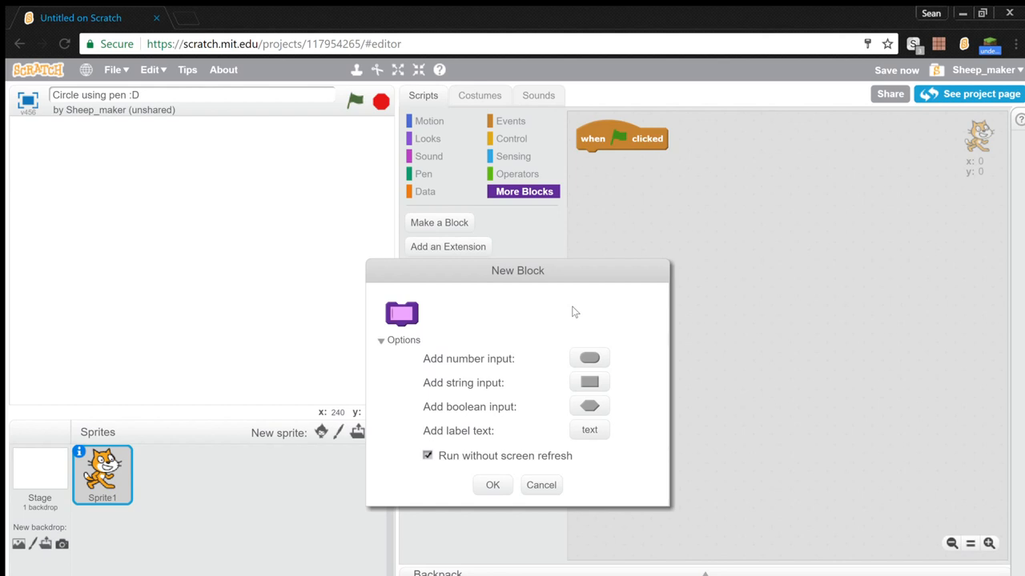
pyautogui.write('make a fun circle at')
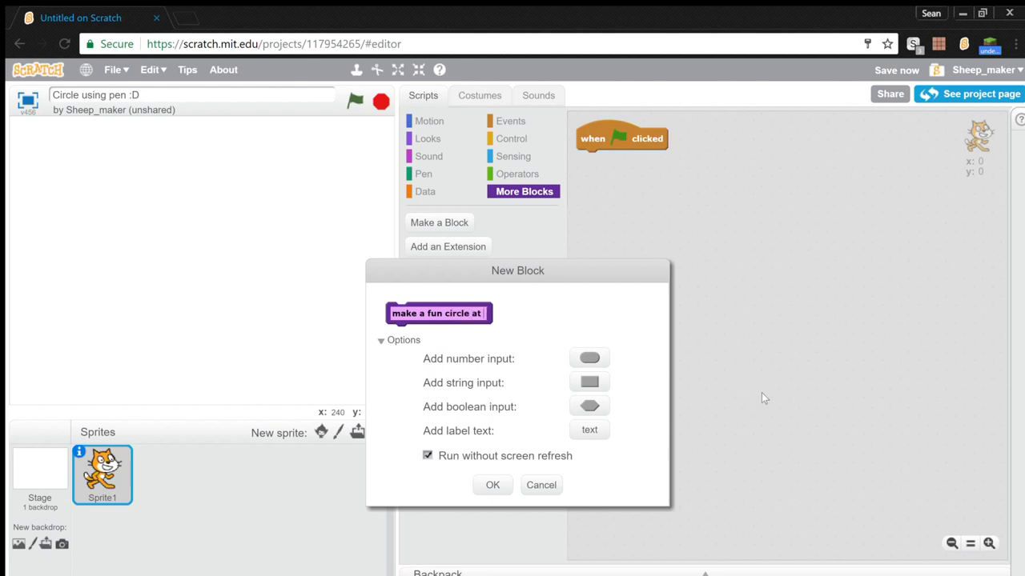
pyautogui.write('with its centre at x')
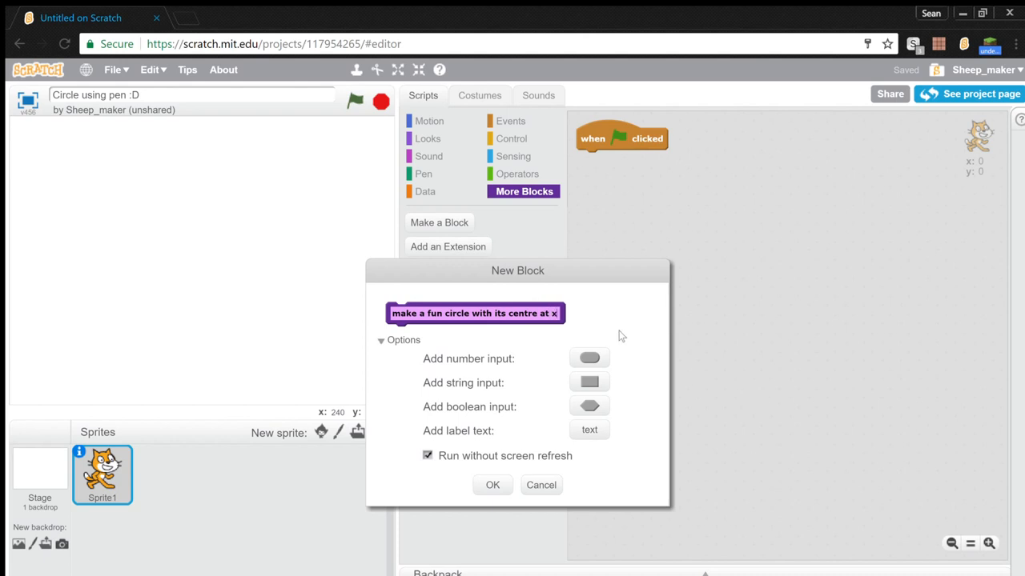
pyautogui.click(589, 381)
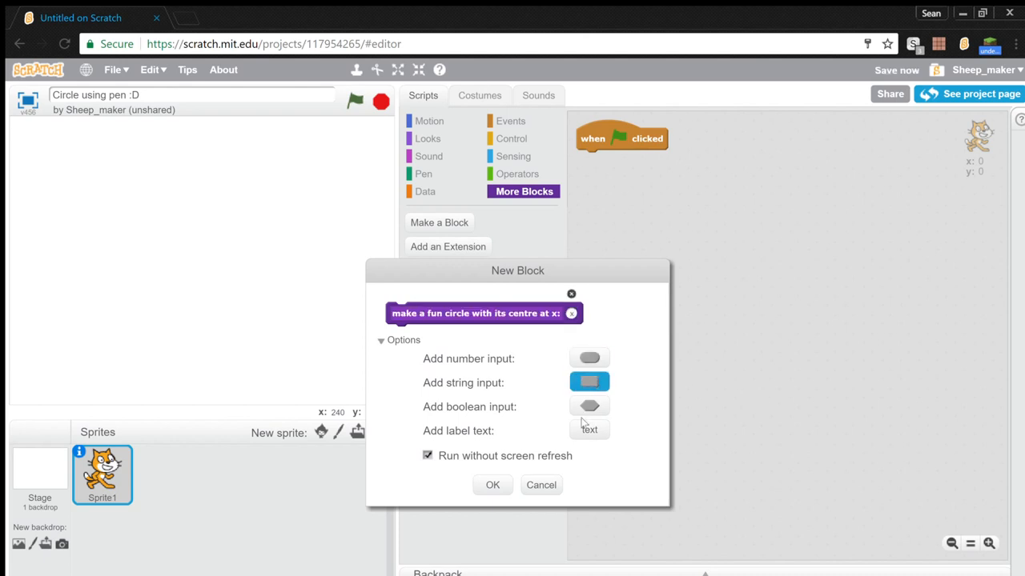
pyautogui.click(588, 357)
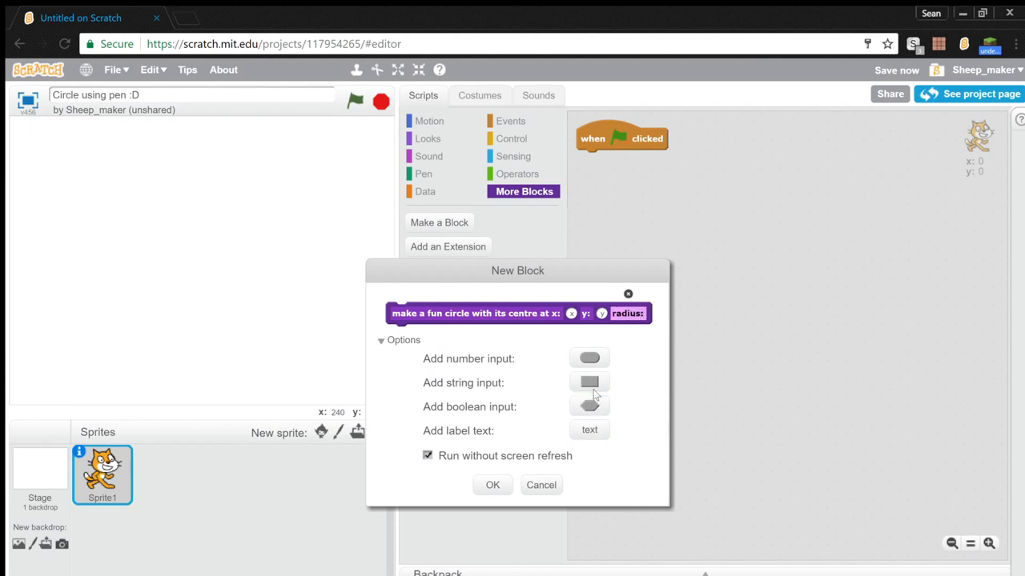
pyautogui.click(491, 485)
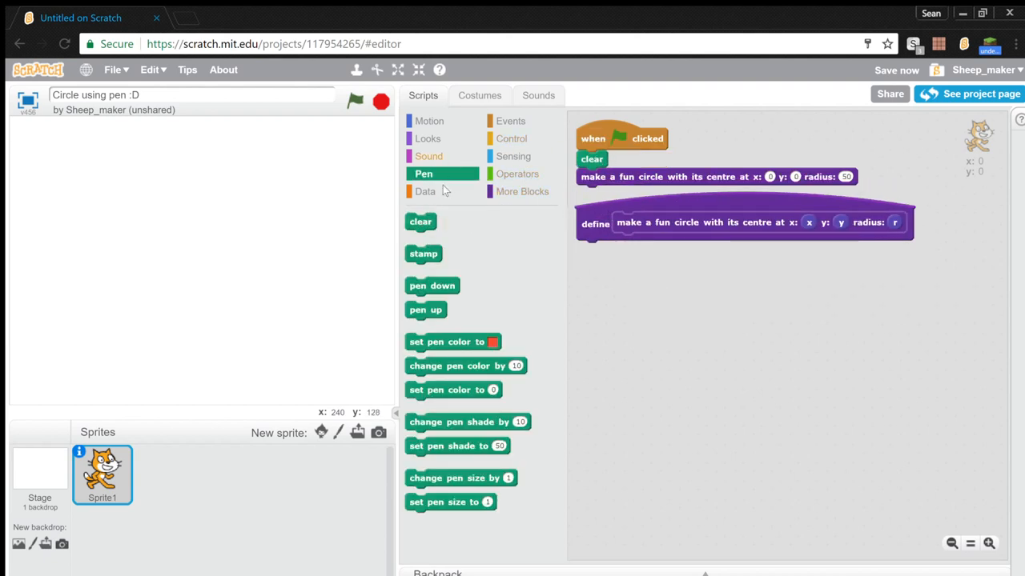
# - Create the variable 'happy variable' in Data for the definition's reset step
pyautogui.click(424, 192)
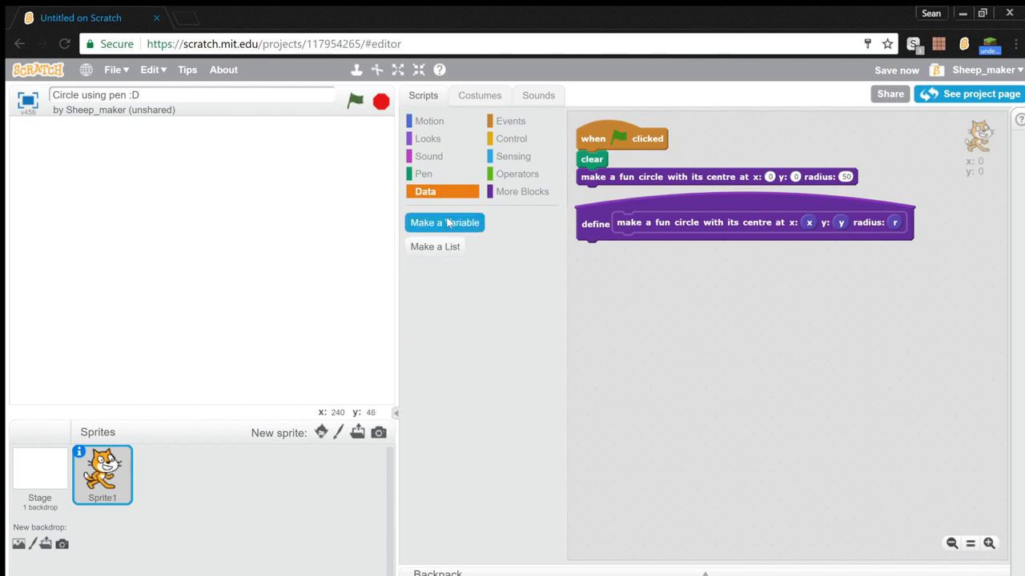
pyautogui.click(444, 222)
pyautogui.write('happy variable')
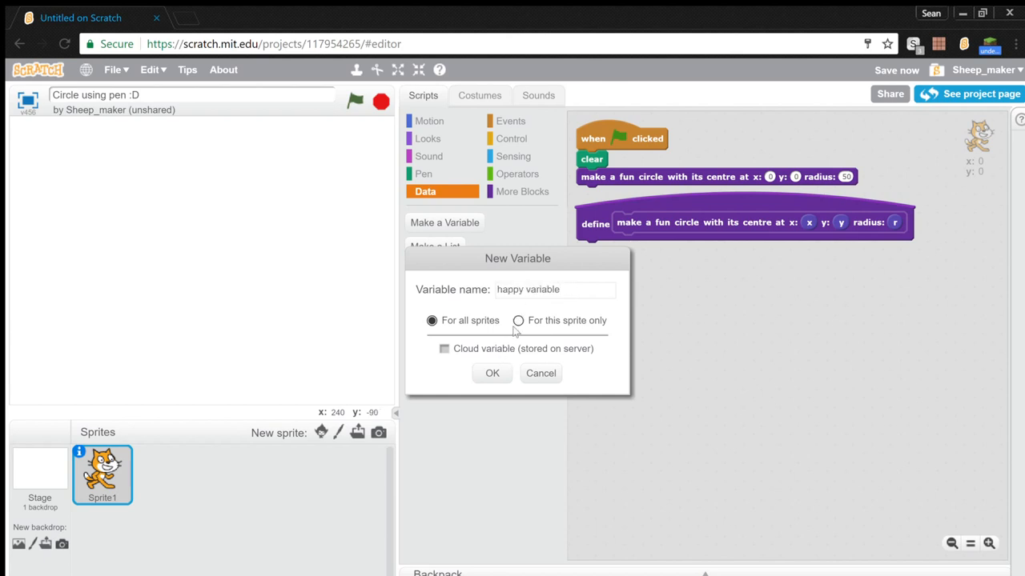
pyautogui.click(492, 373)
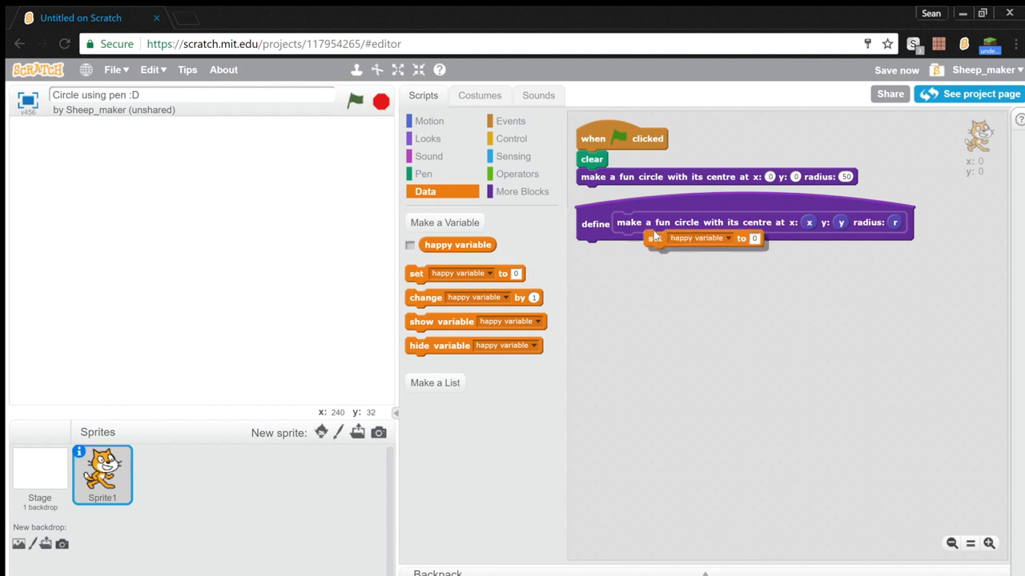
pyautogui.click(512, 138)
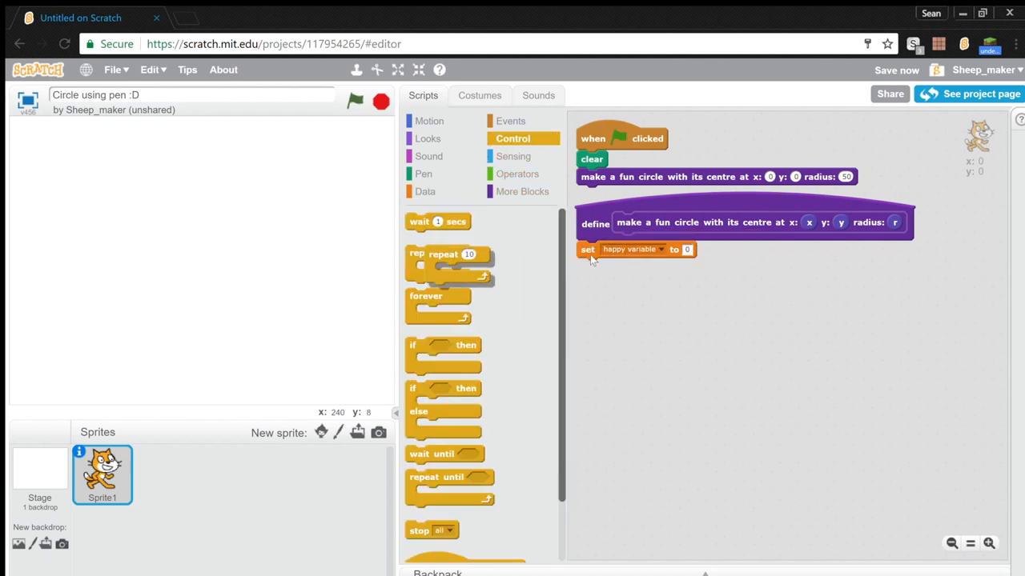
# - Attach a repeat 36 loop below the happy variable reset
pyautogui.moveTo(445, 253); pyautogui.dragTo(608, 266)
pyautogui.write('10')
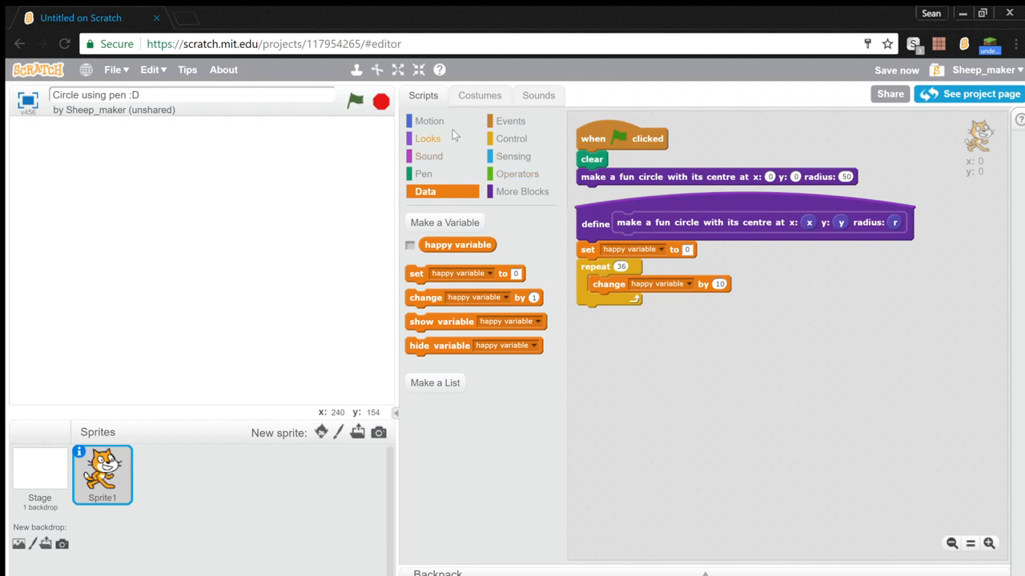
pyautogui.click(429, 121)
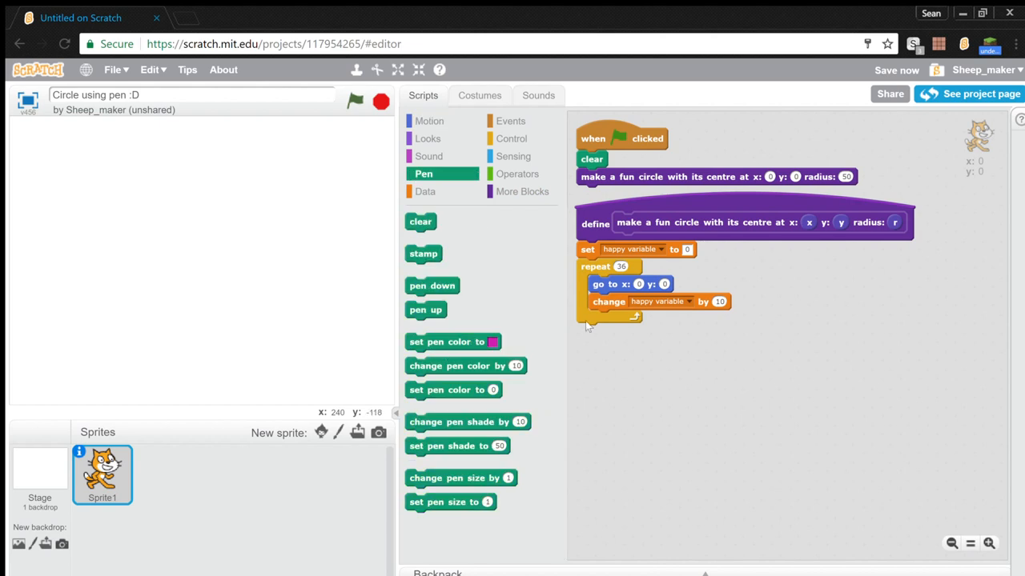
# - Add 'go to x: (x) y: (y + r)' and 'pen down' before the loop
pyautogui.click(429, 121)
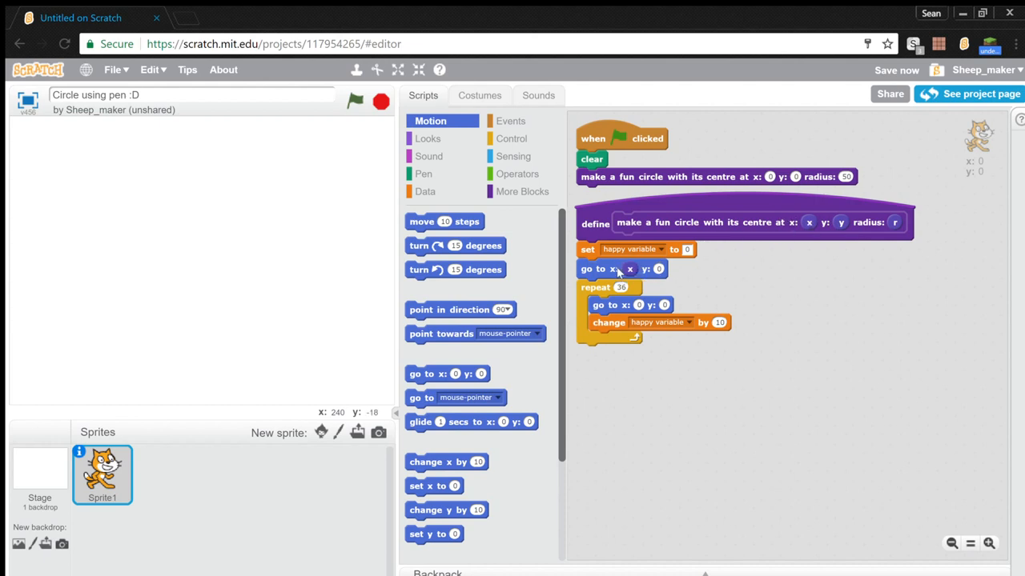
pyautogui.click(519, 174)
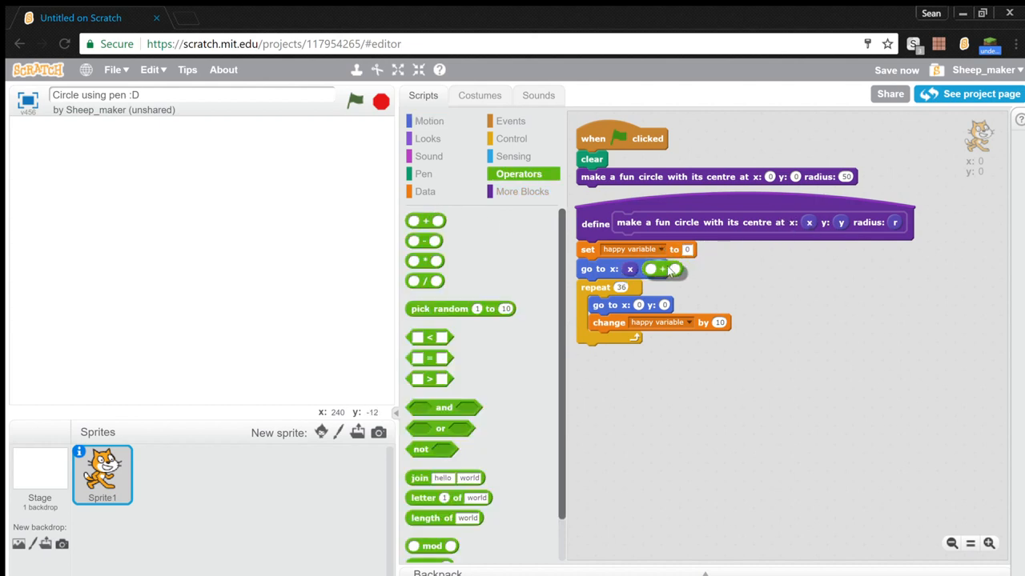
pyautogui.click(423, 173)
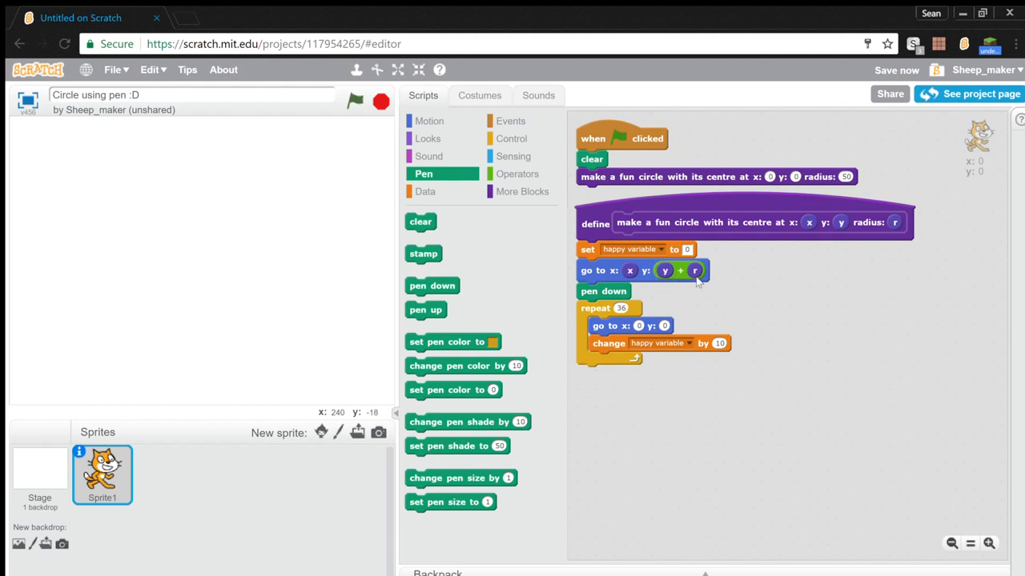
pyautogui.moveTo(547, 210)
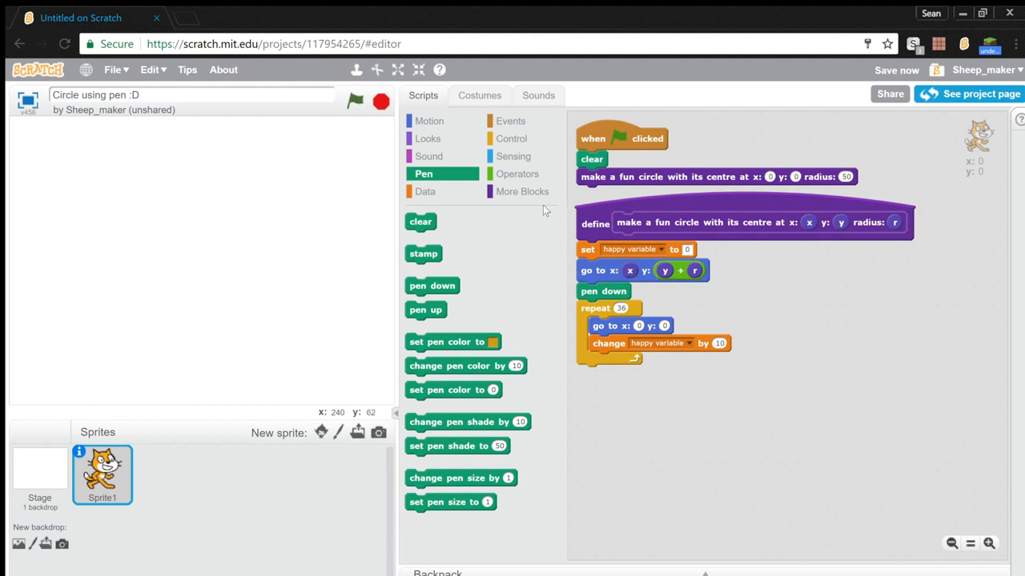
pyautogui.click(517, 174)
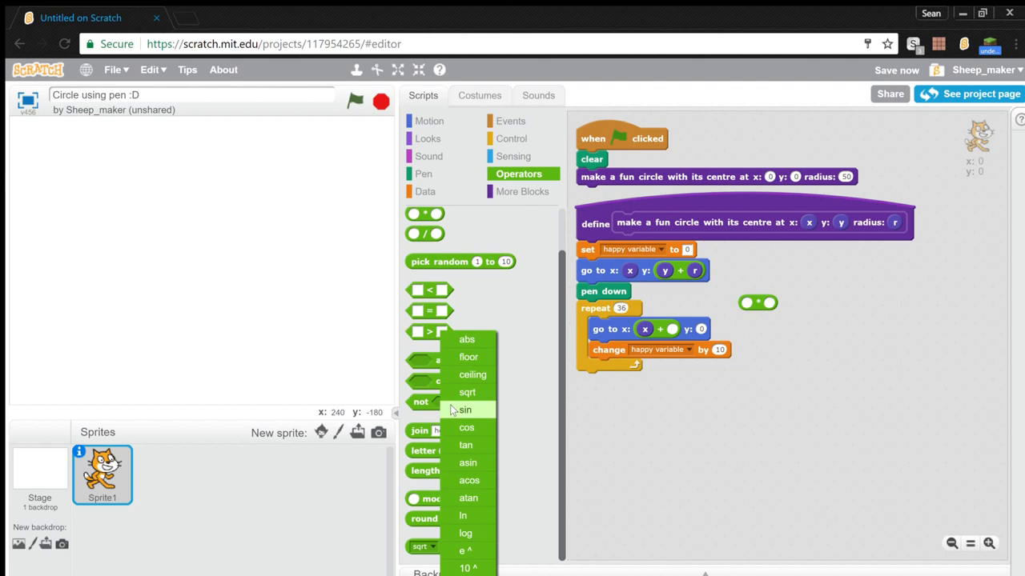
# - Fill the inner go to with sin and cos of happy variable, then add pen up
pyautogui.click(465, 410)
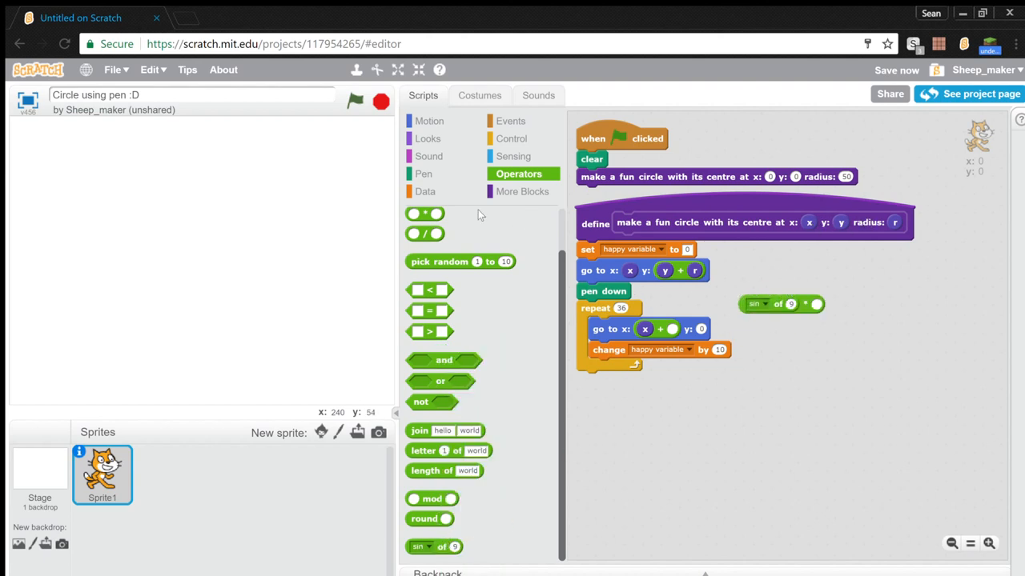
pyautogui.click(424, 192)
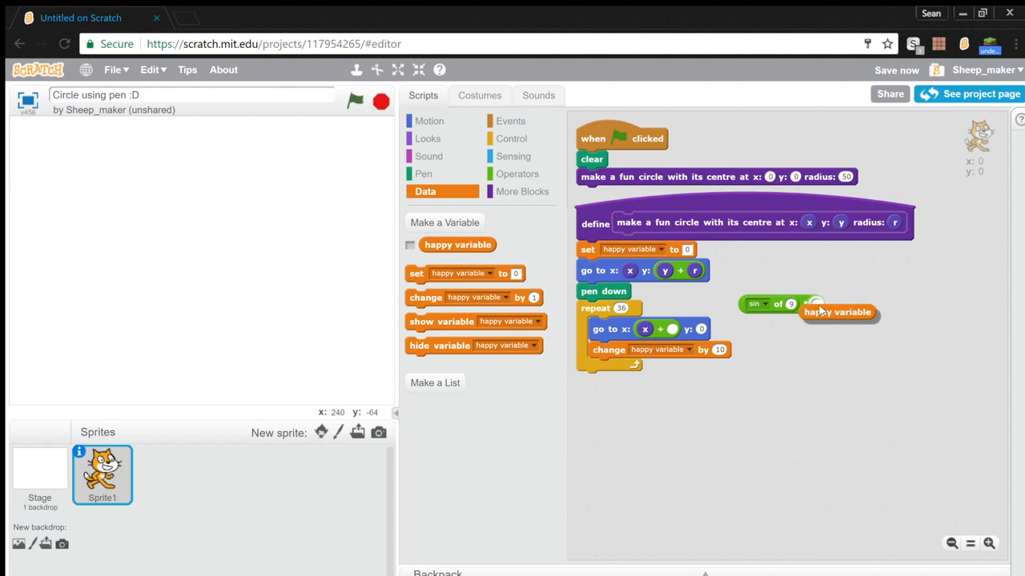
pyautogui.moveTo(837, 312); pyautogui.dragTo(824, 306)
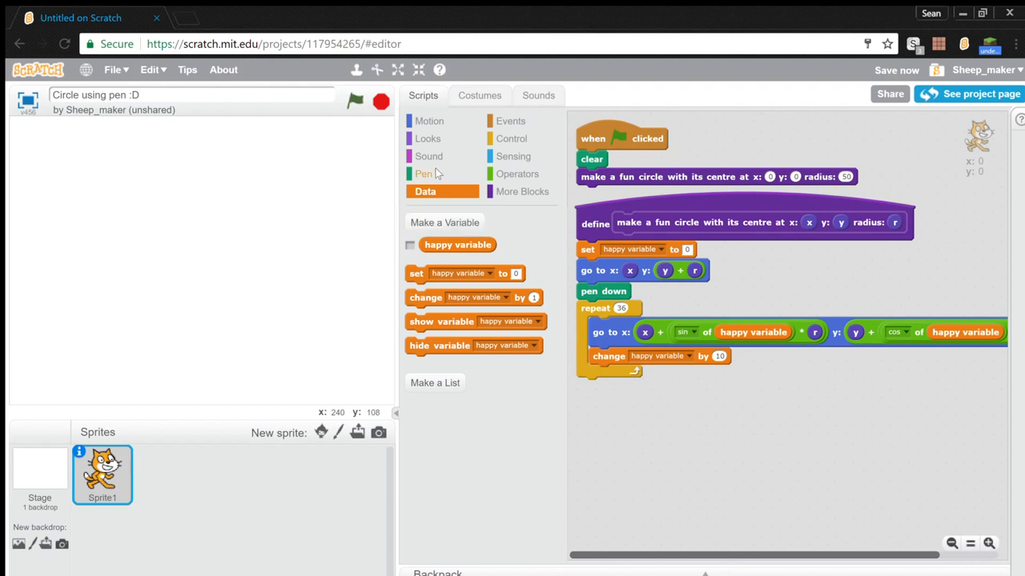
pyautogui.click(423, 174)
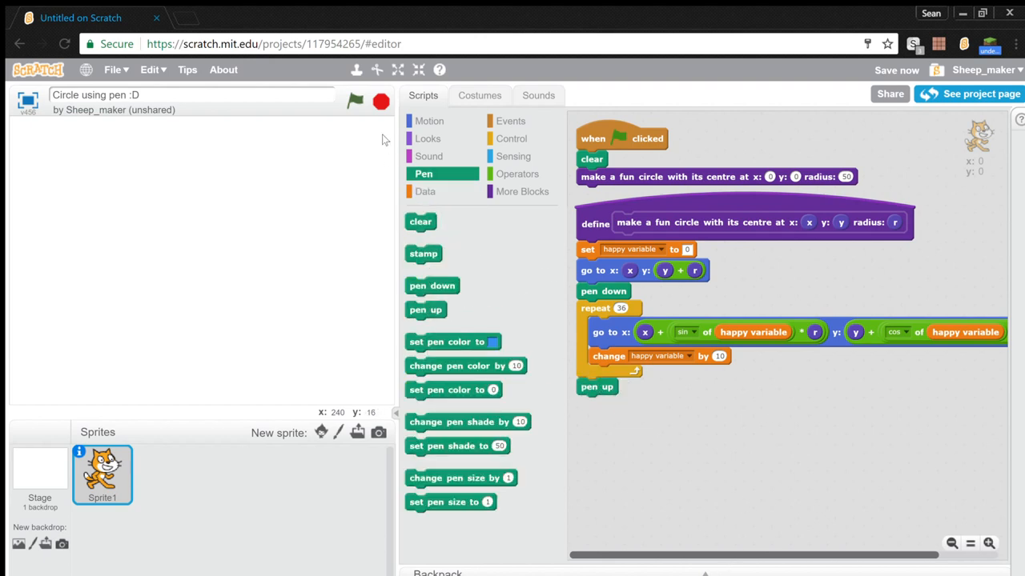
# - Run the project with the green flag to draw the circle on the stage
pyautogui.click(379, 101)
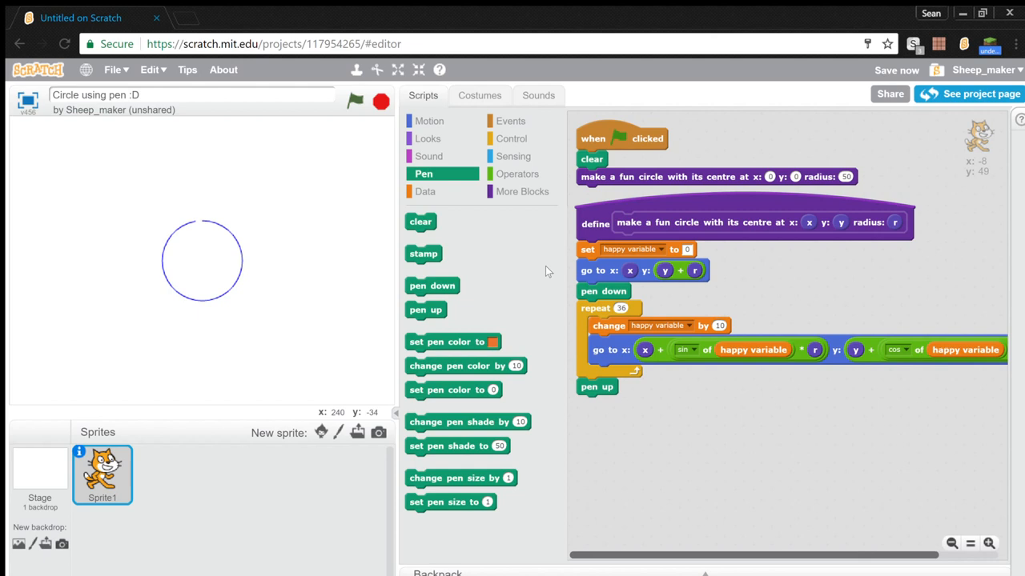
pyautogui.moveTo(352, 153)
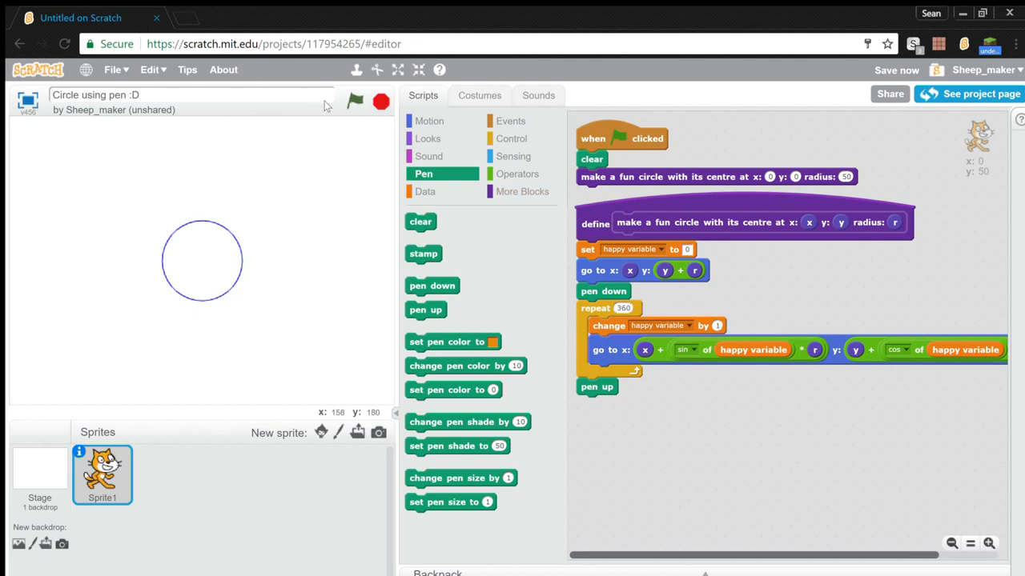
pyautogui.moveTo(230, 278)
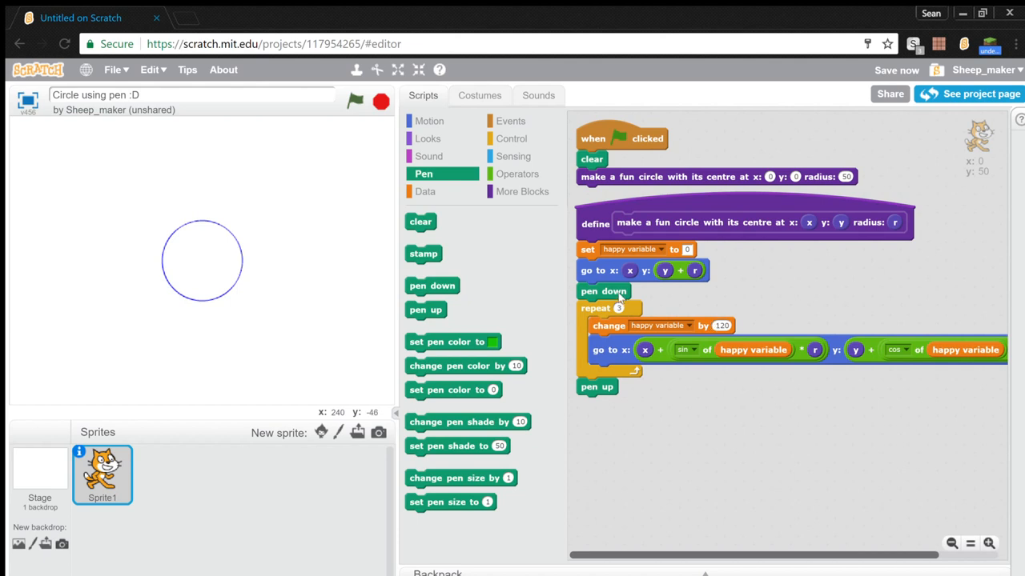
pyautogui.moveTo(351, 276)
pyautogui.write('6')
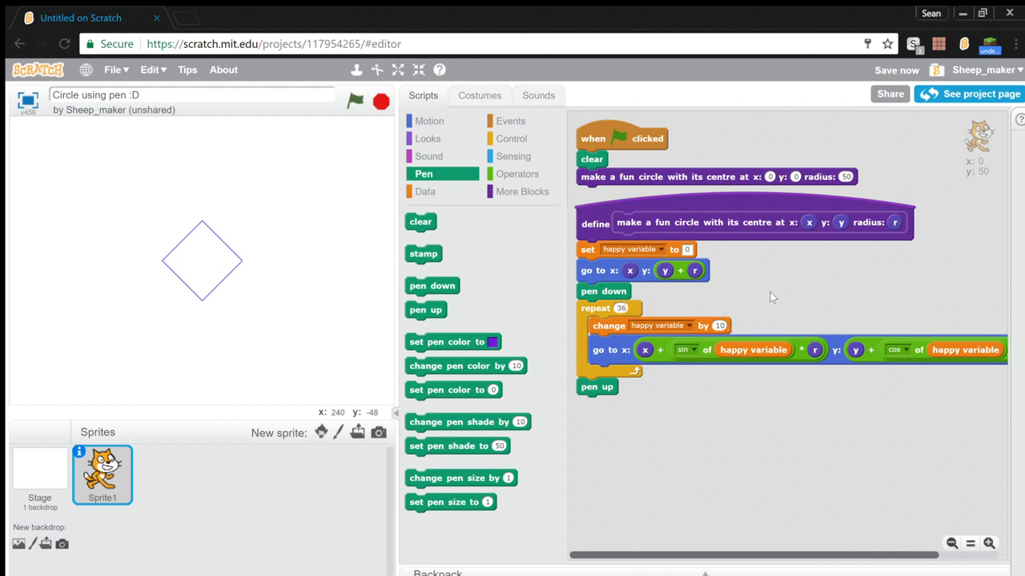
# - Rerun the project with repeat 36 and step 10 to redraw the circle
pyautogui.click(380, 101)
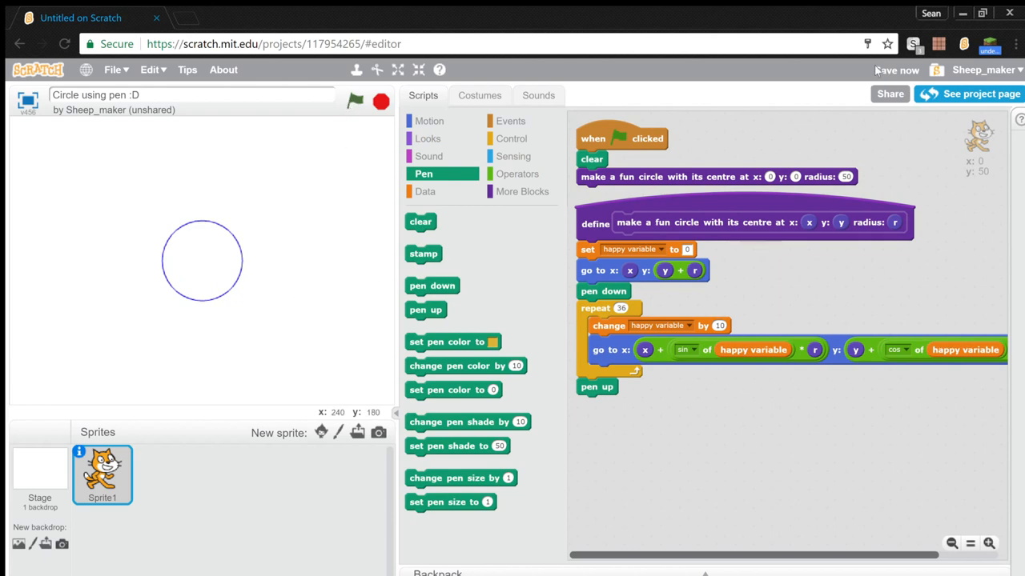